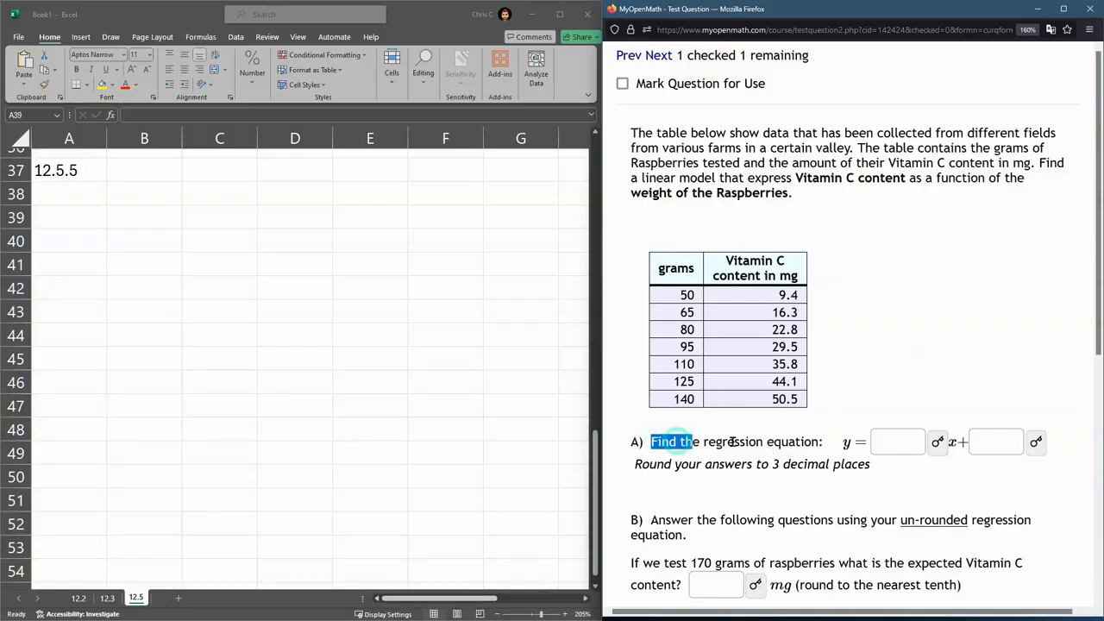
Paste the raspberry grams and Vitamin C table from the question into the sheet and select its values
left_click(896, 442)
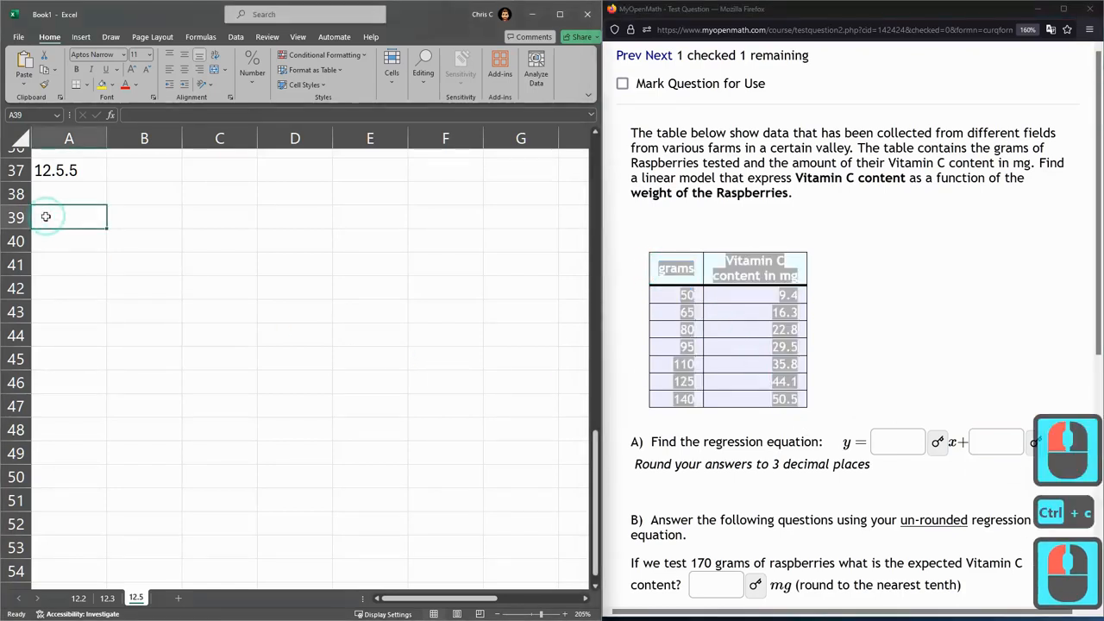
key("ctrl+v")
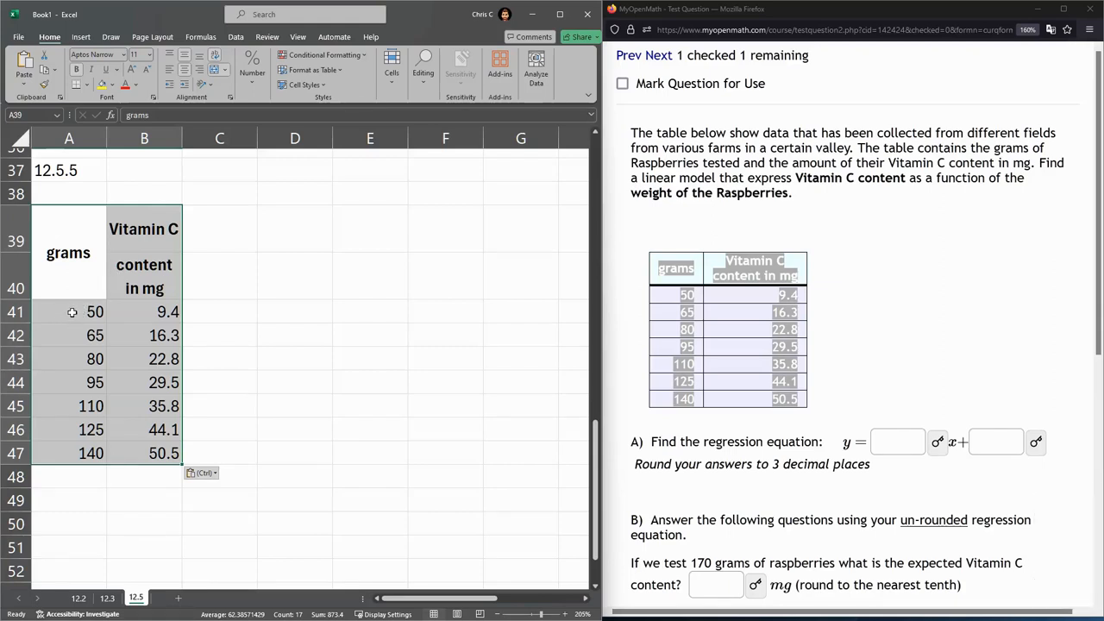
left_click(145, 276)
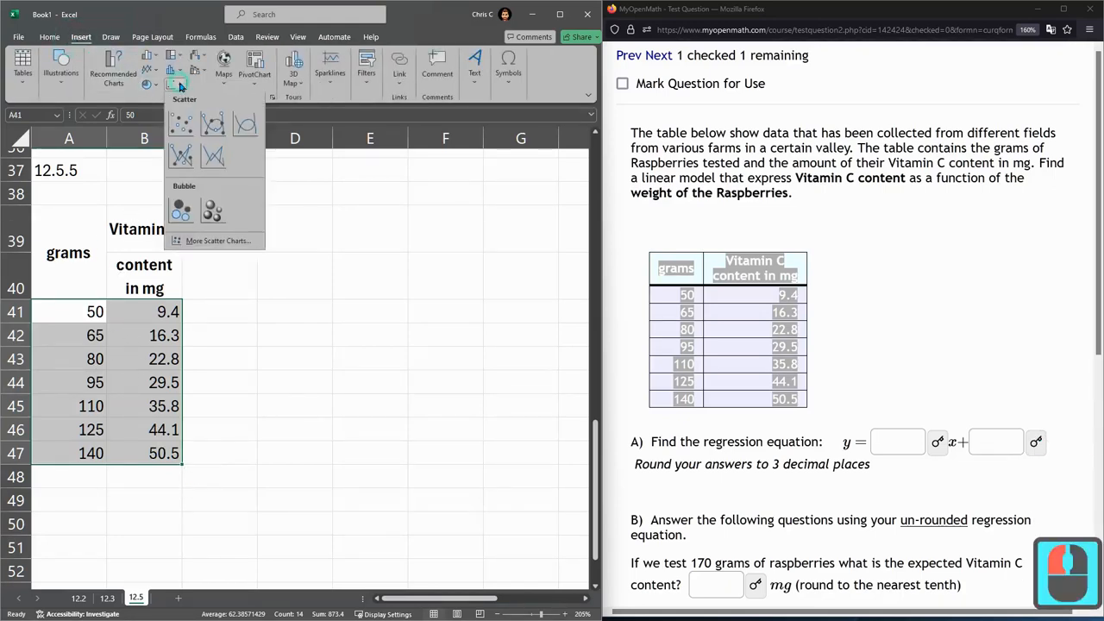
Insert a basic scatter chart of the data and fit it beside columns A and B
left_click(181, 124)
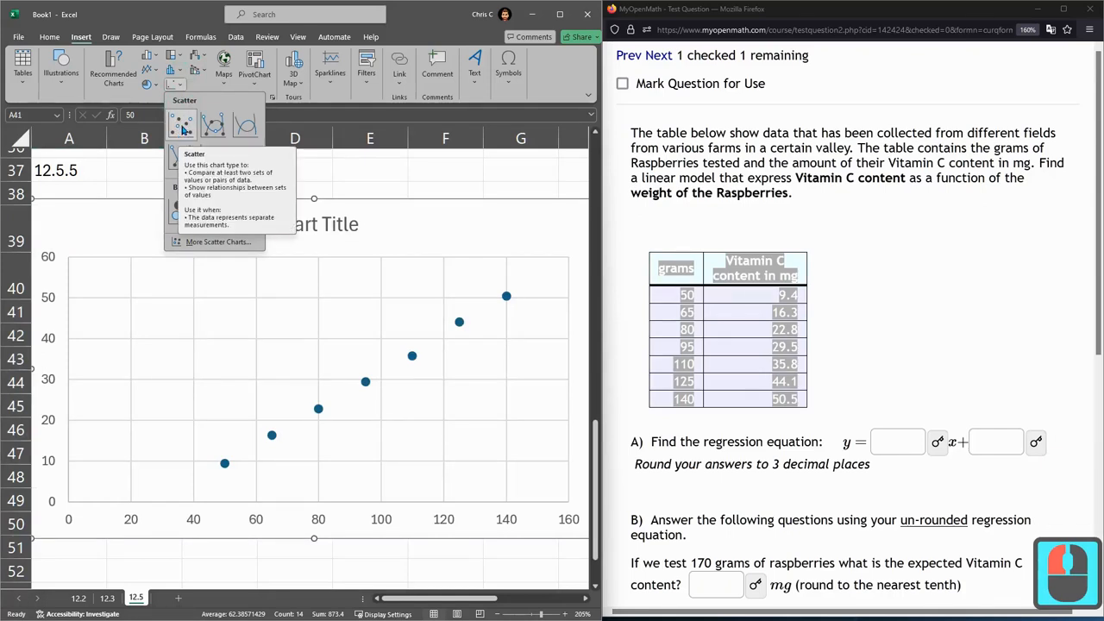
left_click(181, 124)
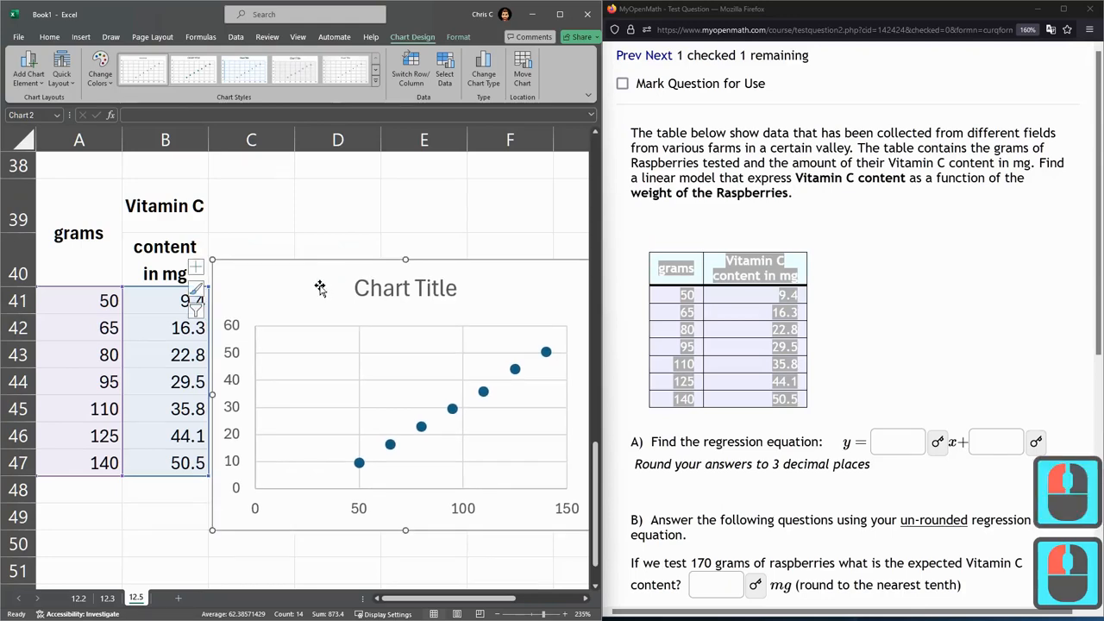
left_click(224, 286)
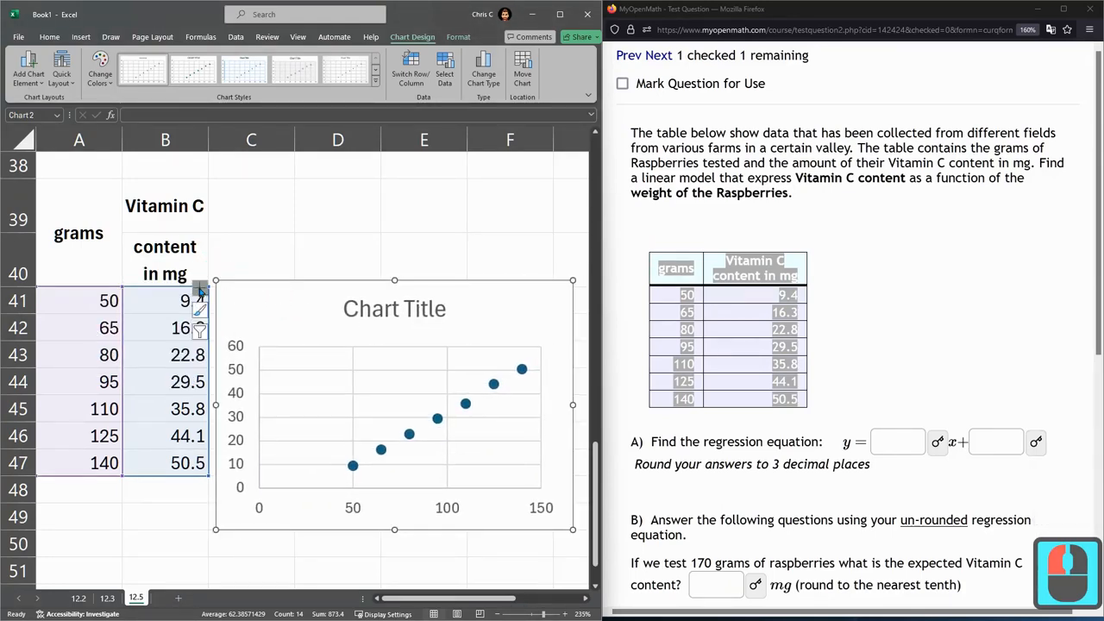
Add a linear trendline displaying y = 0.4569x - 13.635 and R² = 0.999 on the chart
left_click(202, 286)
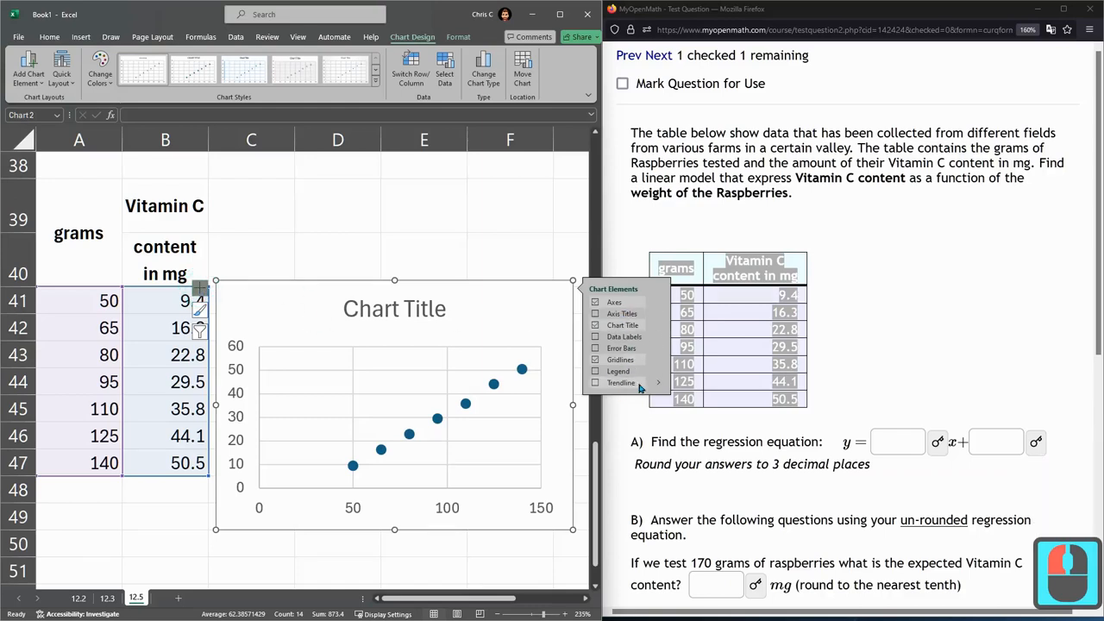
left_click(620, 383)
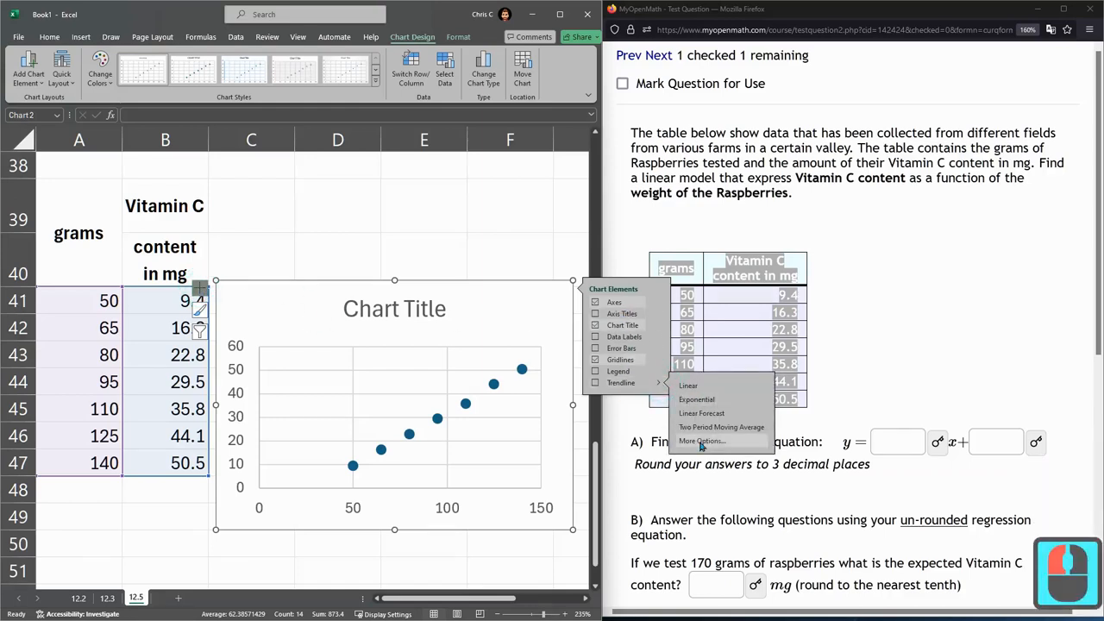
left_click(702, 442)
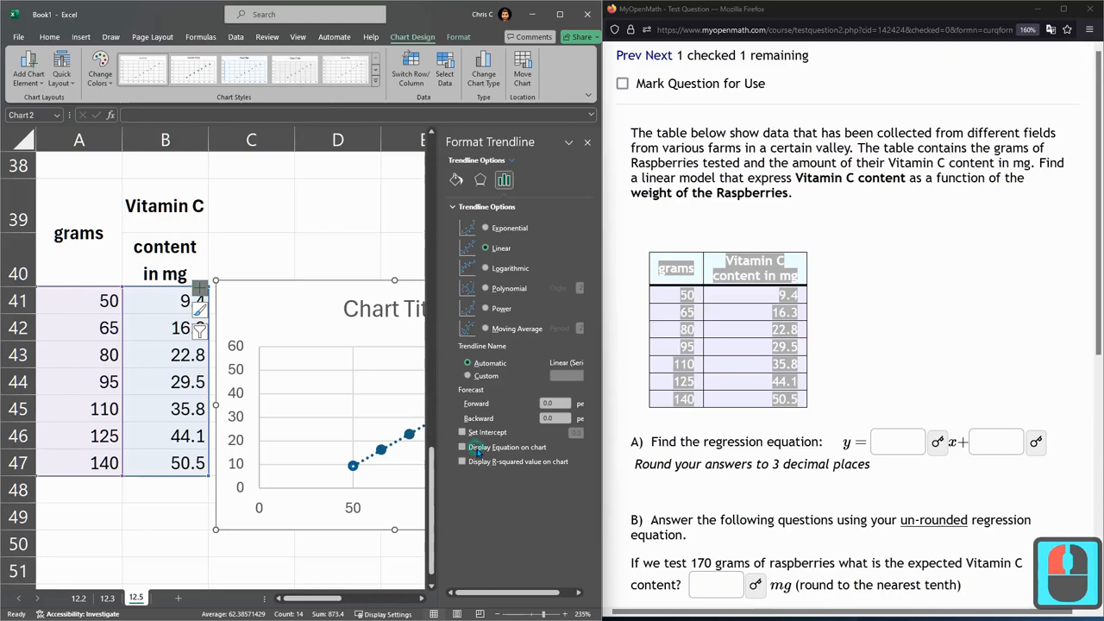
left_click(462, 446)
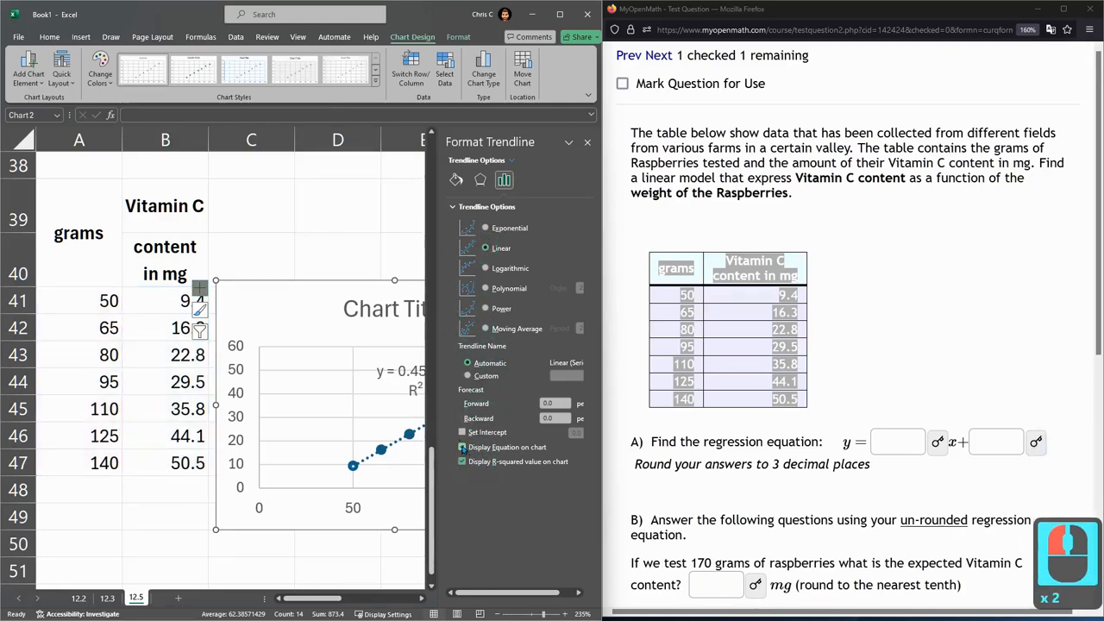
left_click(463, 461)
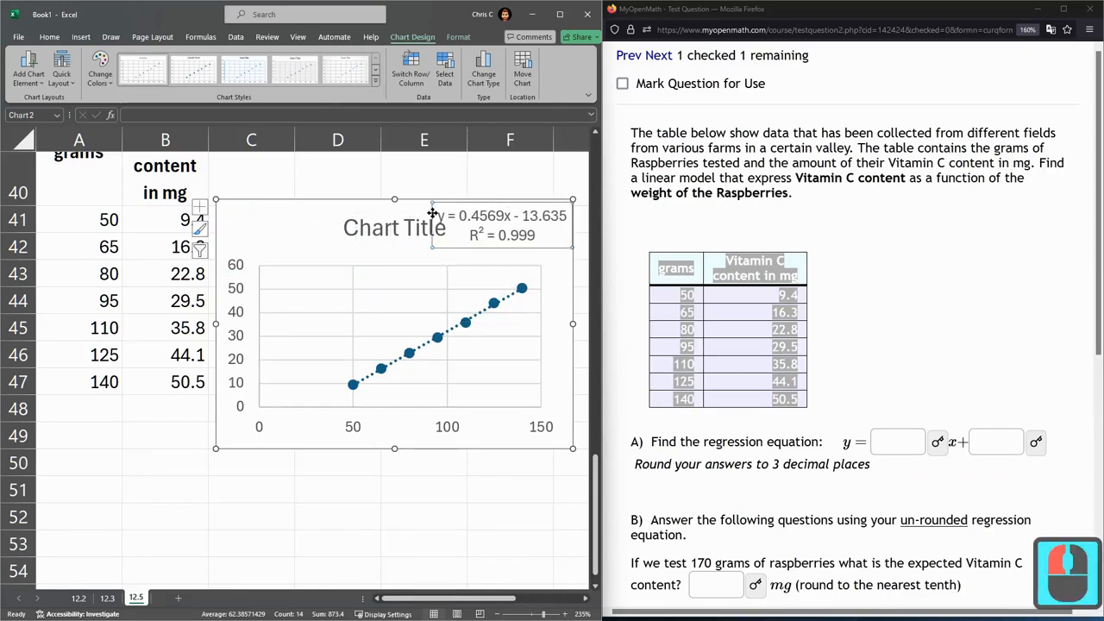
Copy the trendline equation into B51 with an x= label in A51
left_click(394, 228)
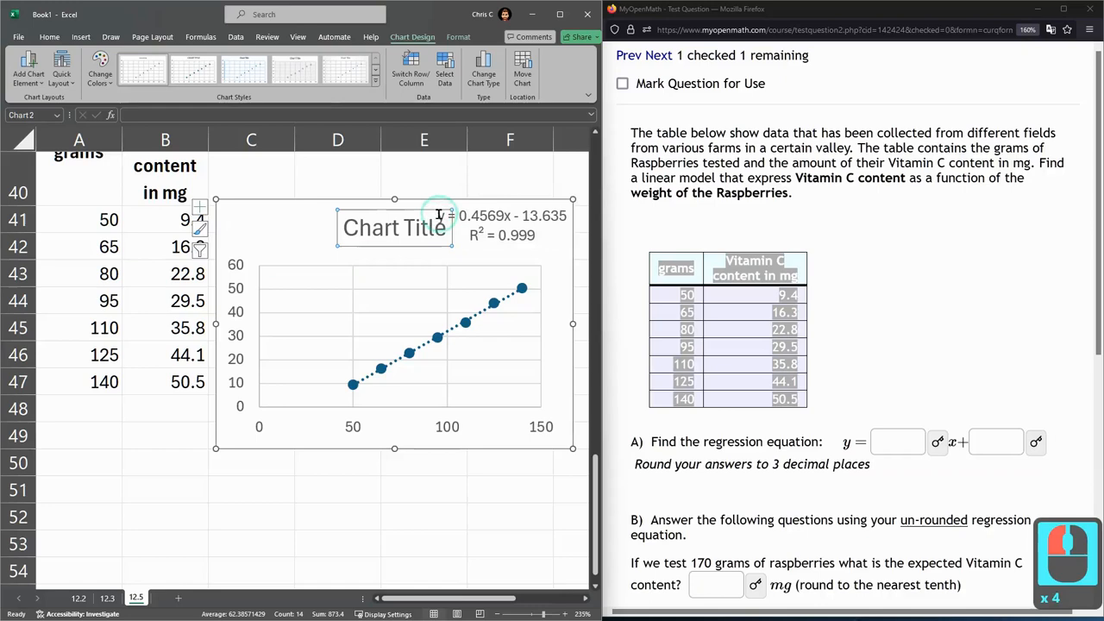
double_click(508, 223)
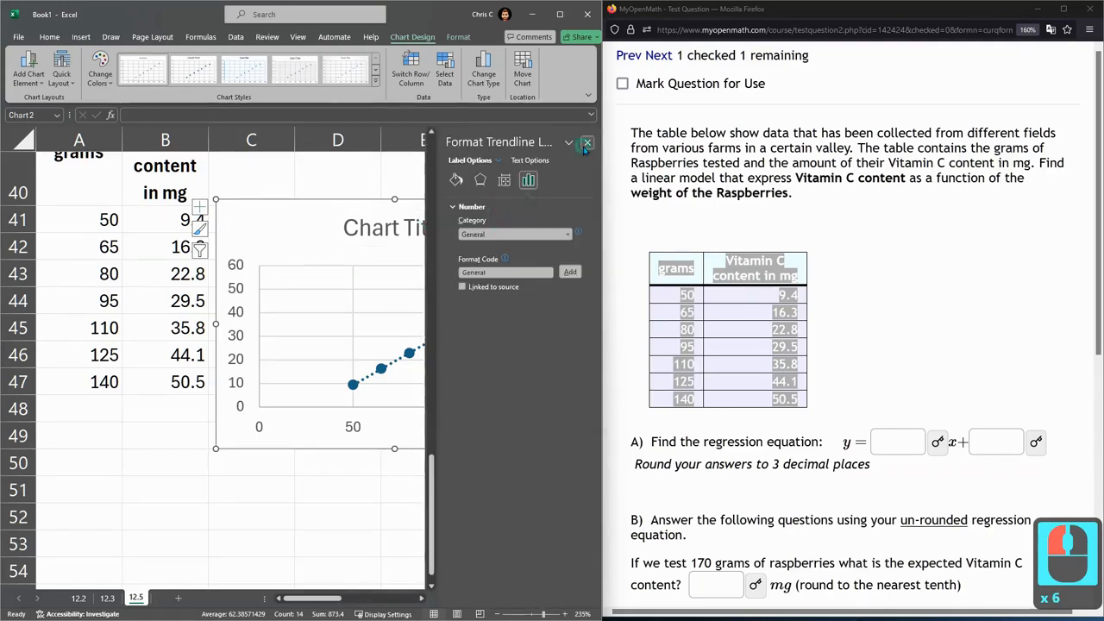
left_click(586, 141)
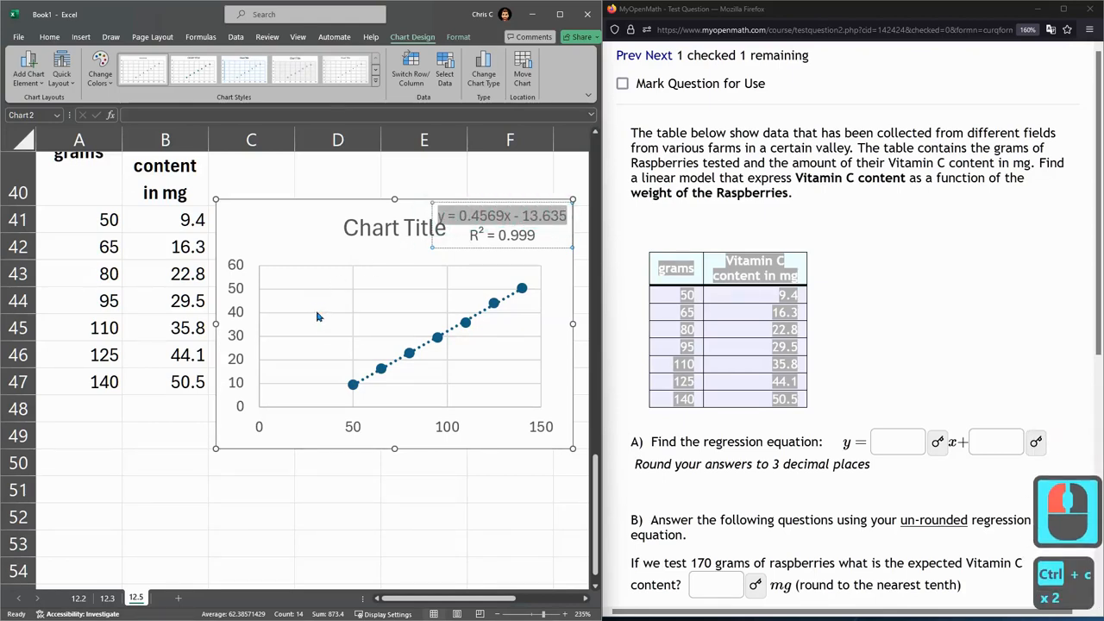
left_click(169, 489)
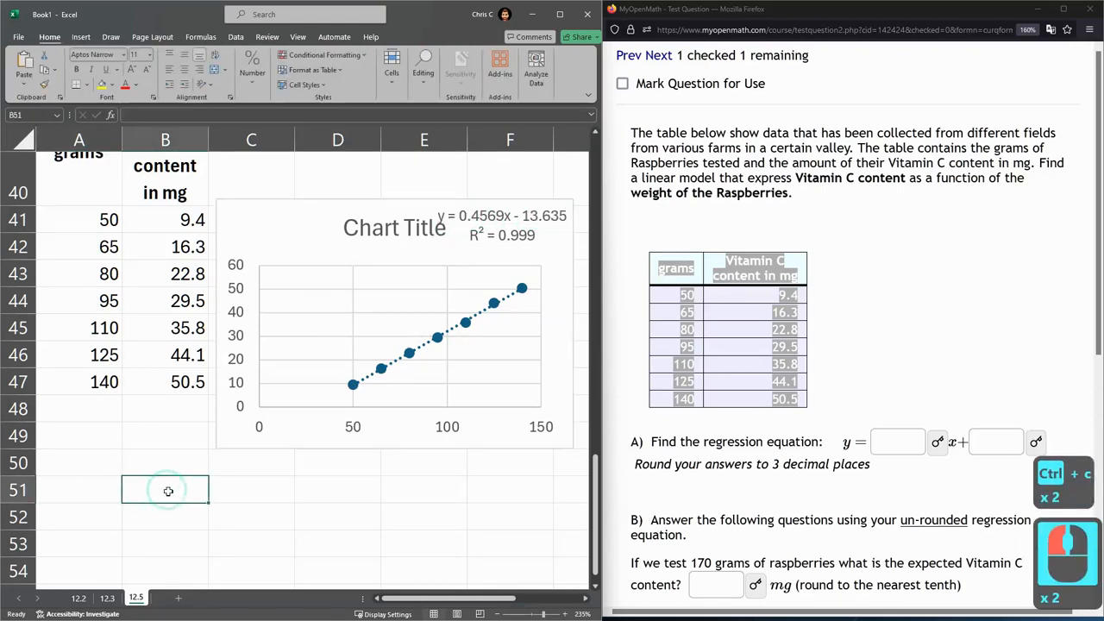
right_click(169, 489)
type("x=")
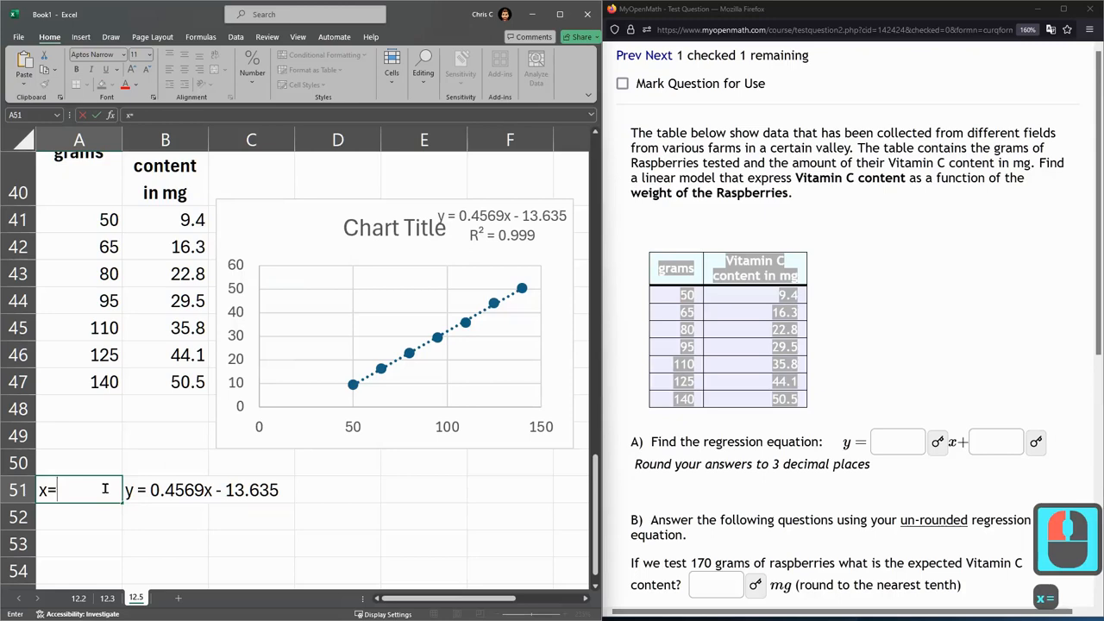
left_click(166, 489)
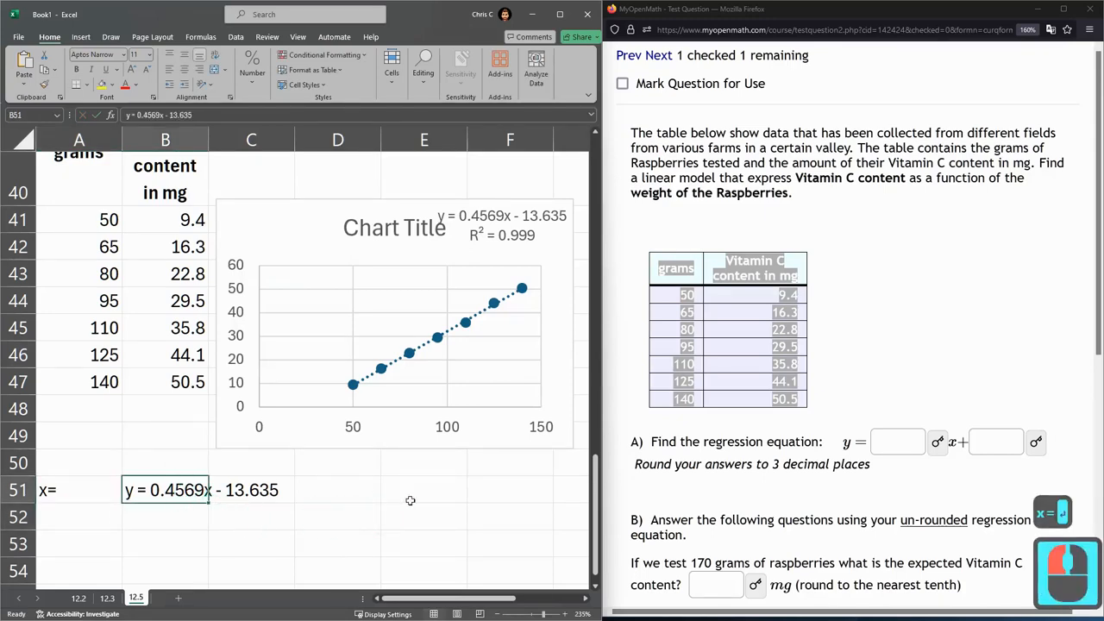
left_click(897, 442)
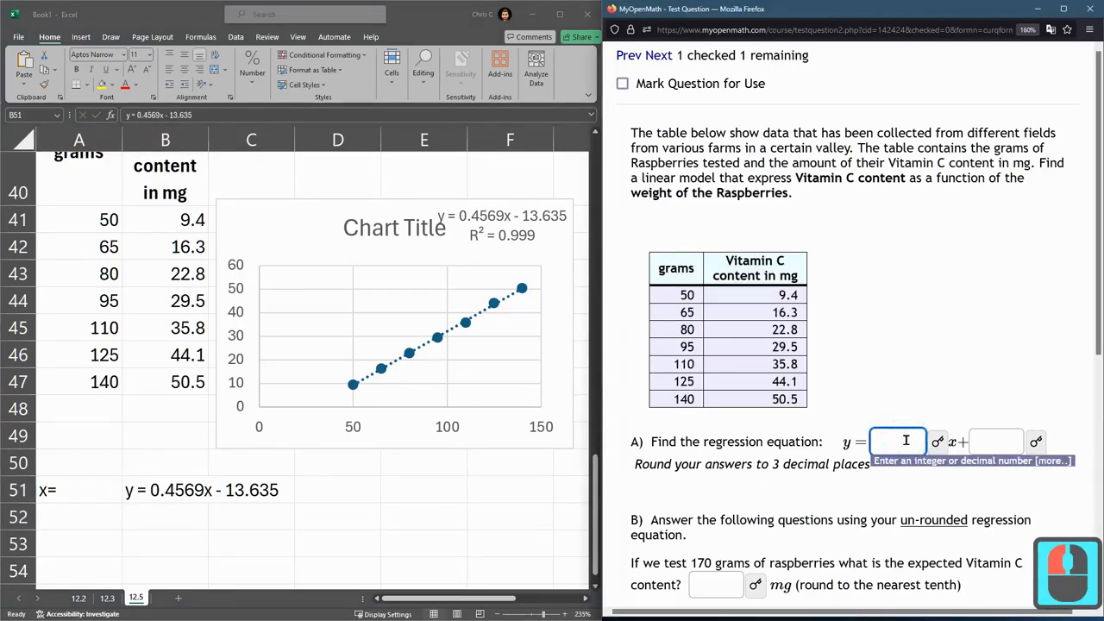
Enter the slope .4569 and intercept -13.635 in part A and scroll to part B
type(".4569")
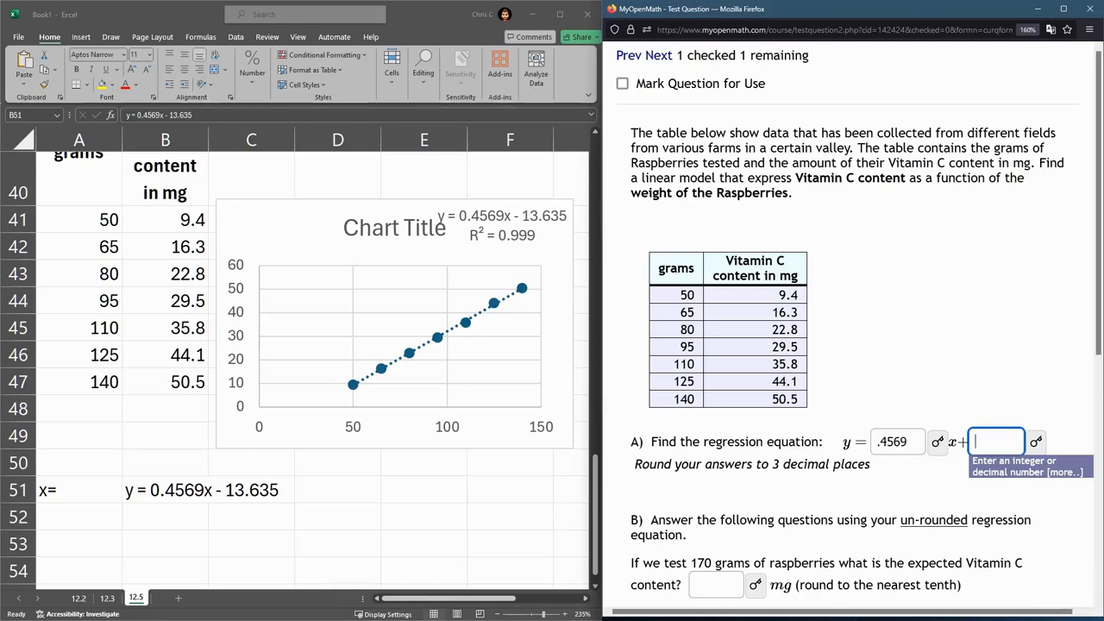
type("-")
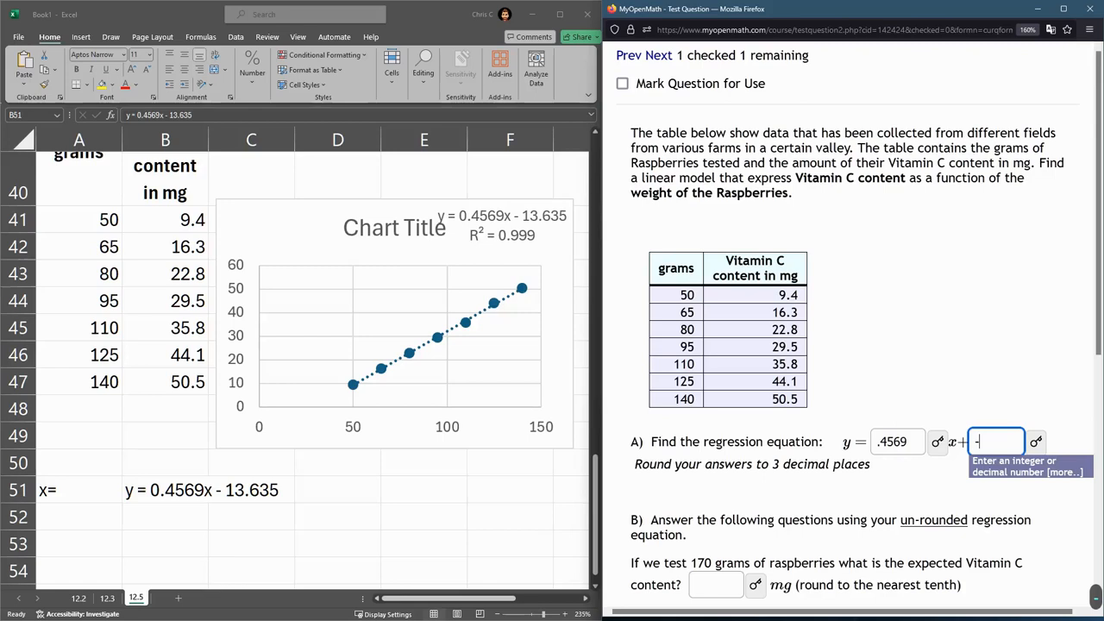
type("13.")
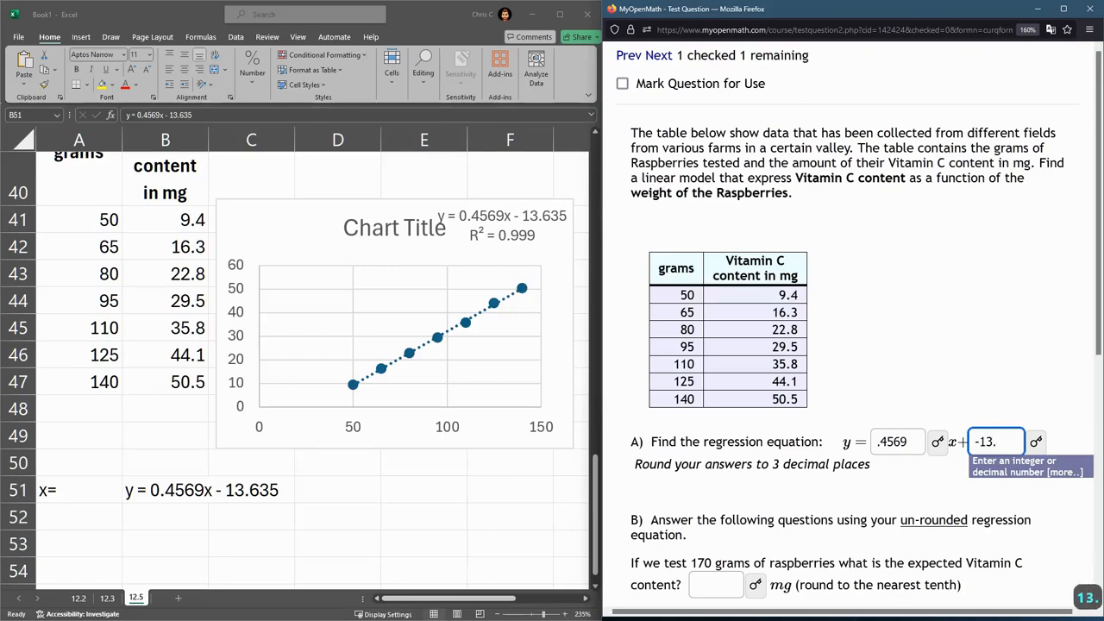
type("635")
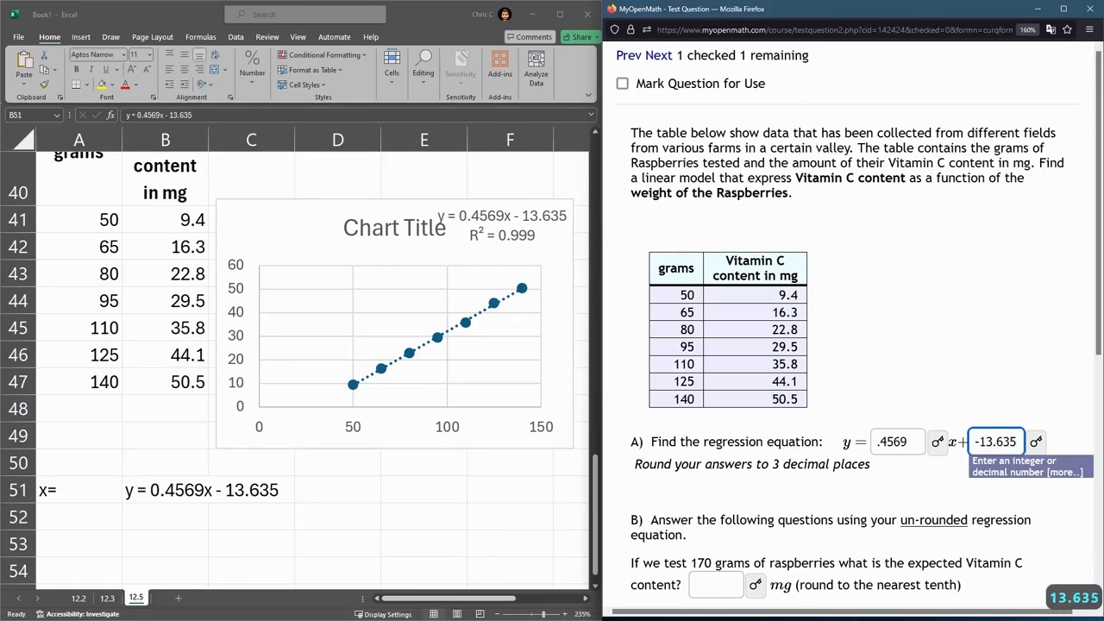
scroll("down", 3)
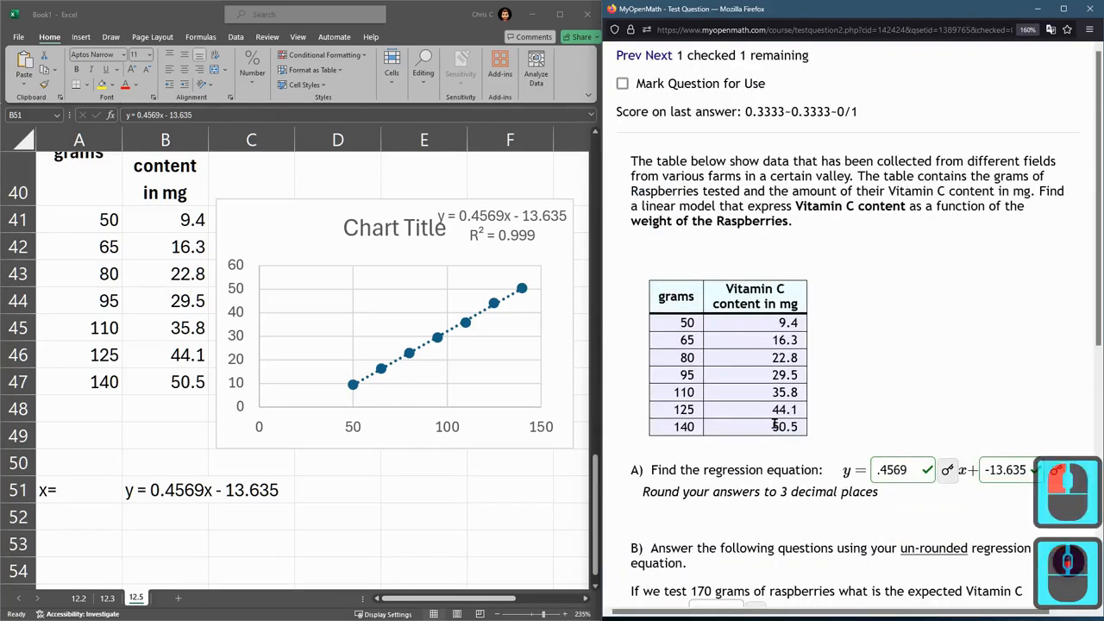
scroll("down", 3)
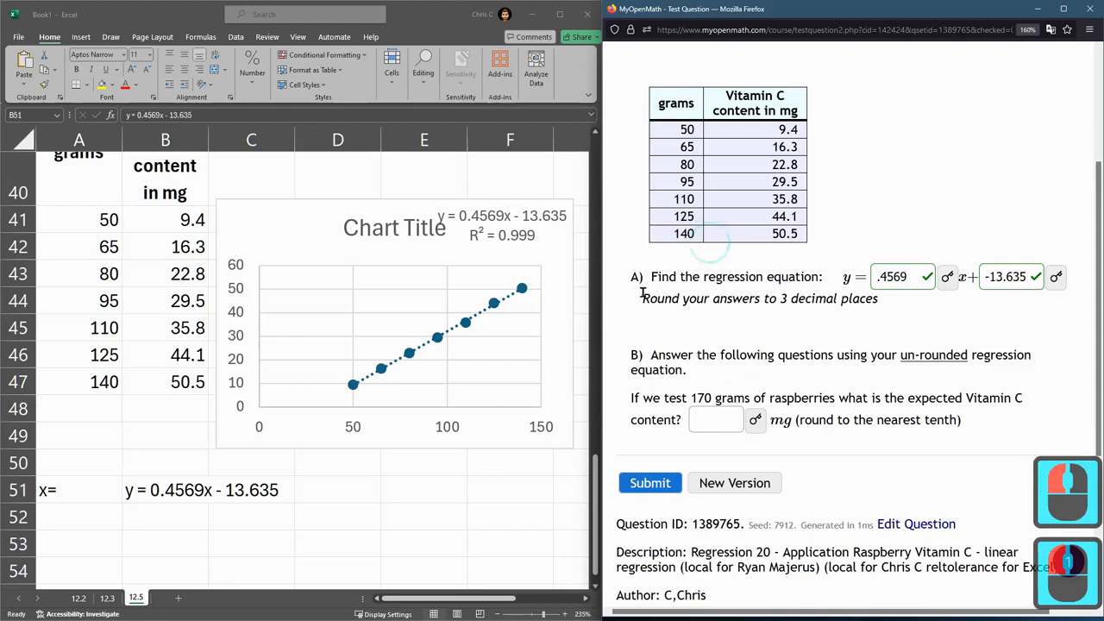
Evaluate =0.4569*A52-13.635 for 170 g in B52, giving 64.038, and begin entering 64 in part B
double_click(700, 397)
type("=")
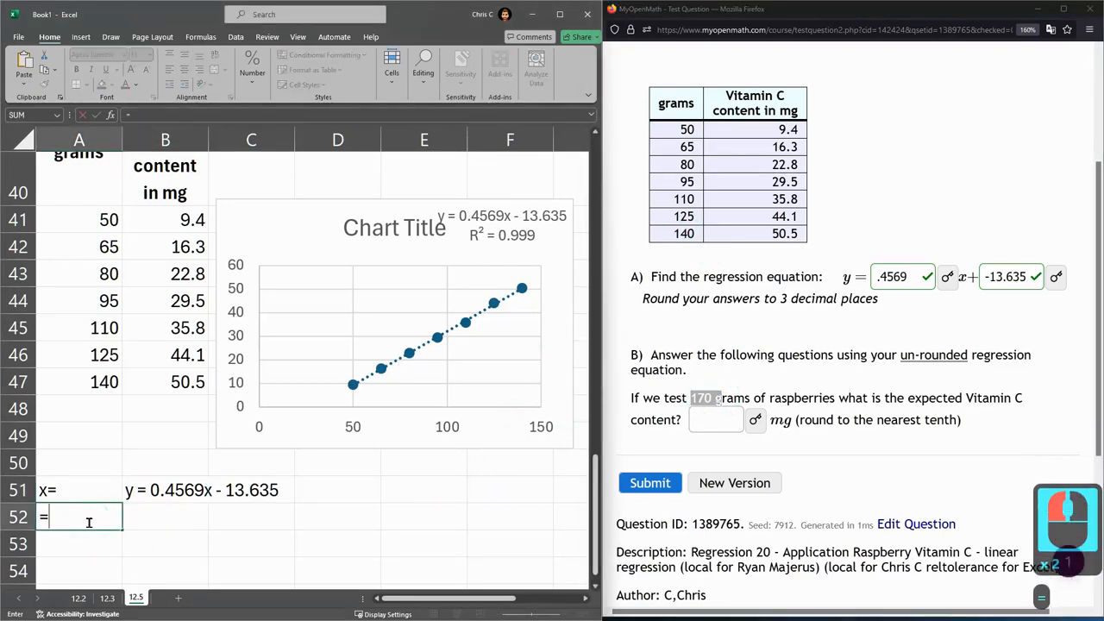
type("170")
left_click(165, 517)
type("= 0.4569*A52 - 13.635")
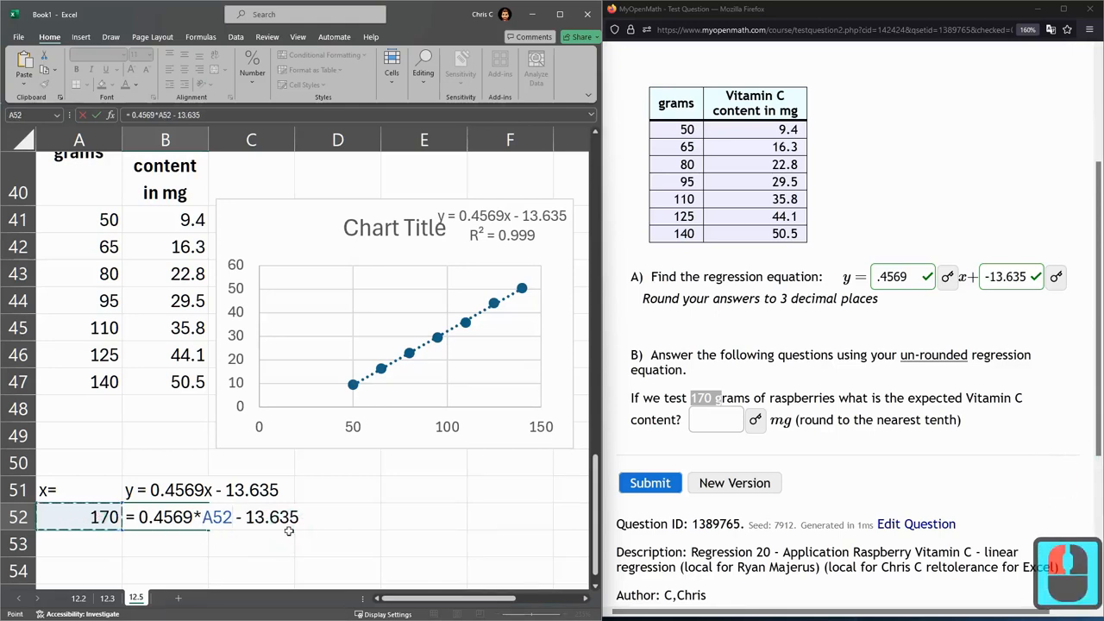
mouse_move(369, 497)
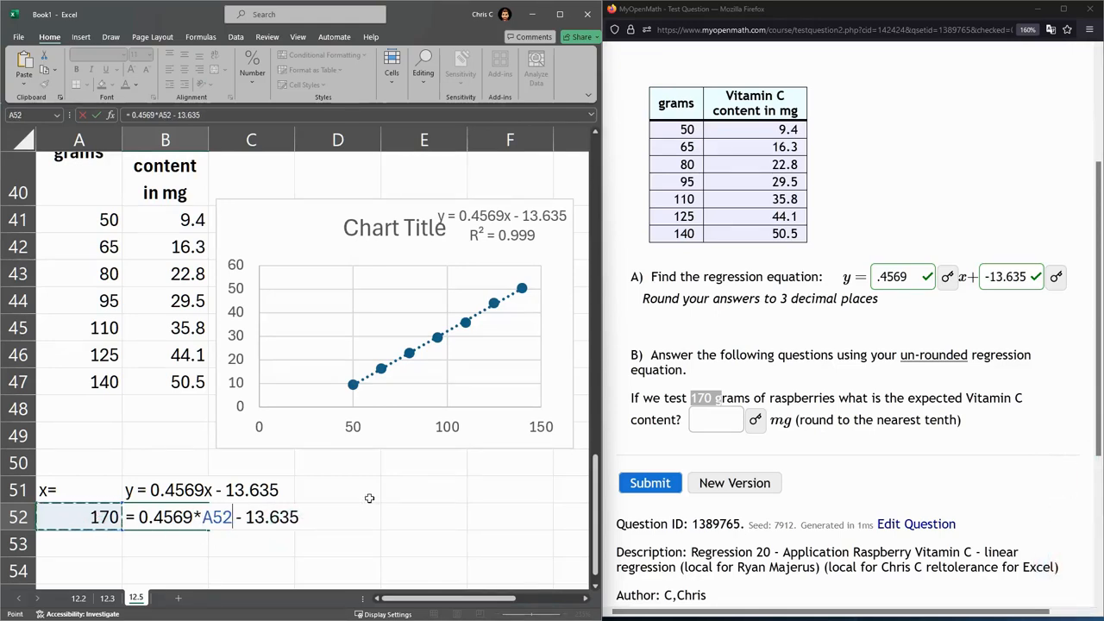
key("Return")
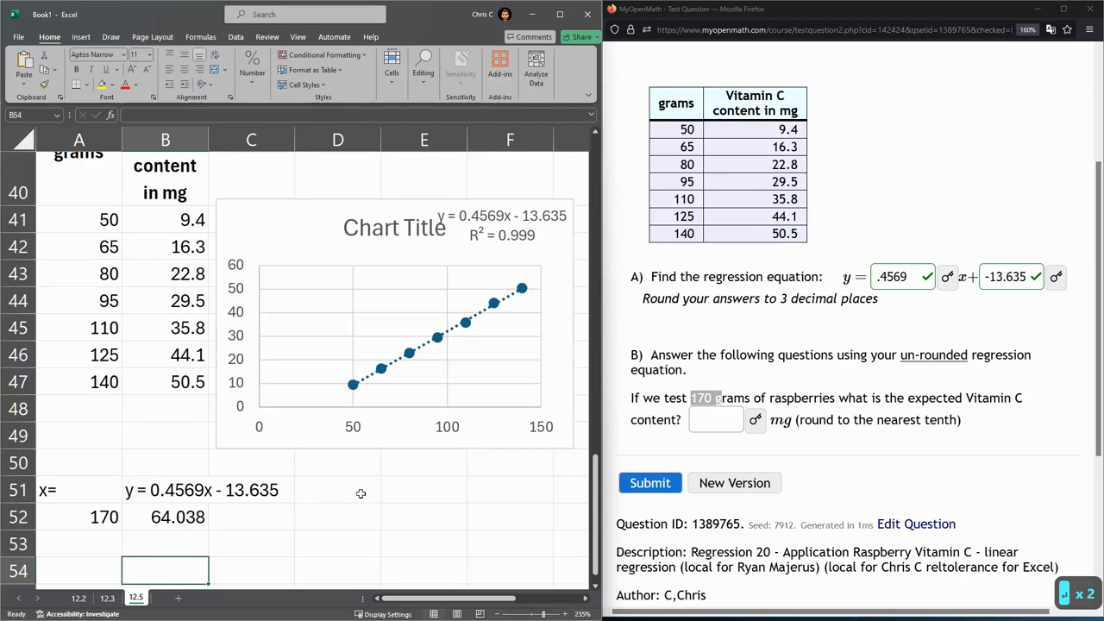
left_click(714, 419)
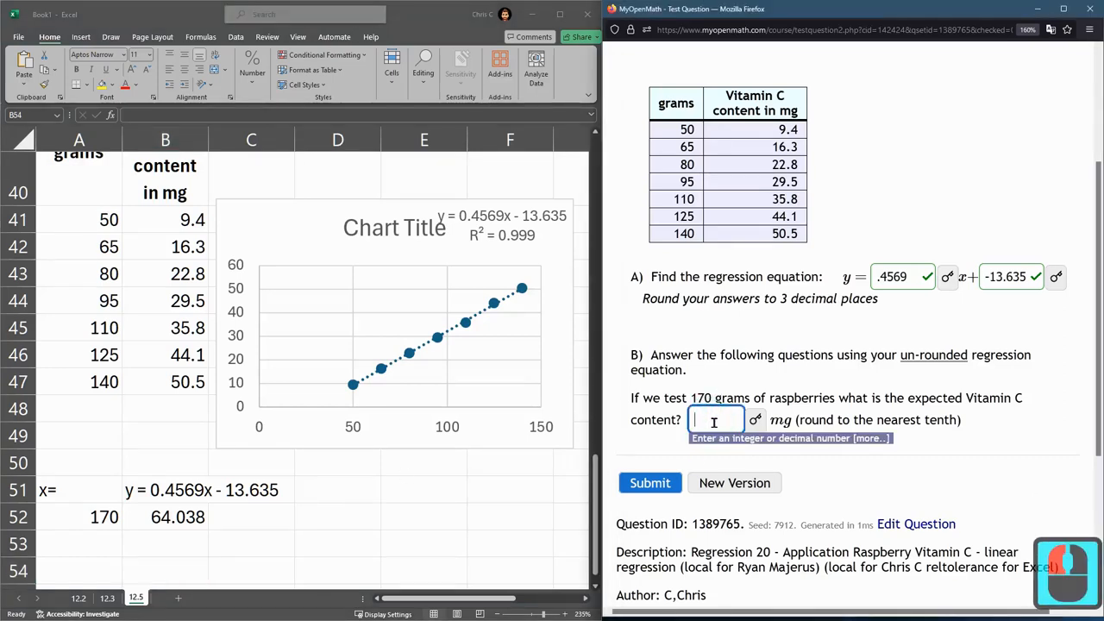
type("64.")
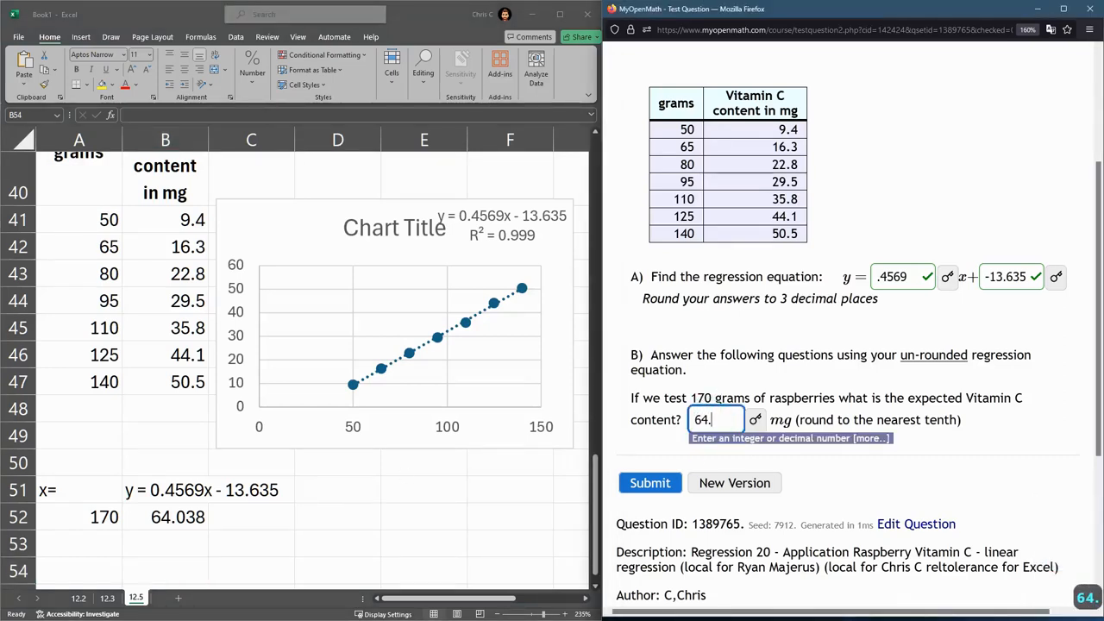